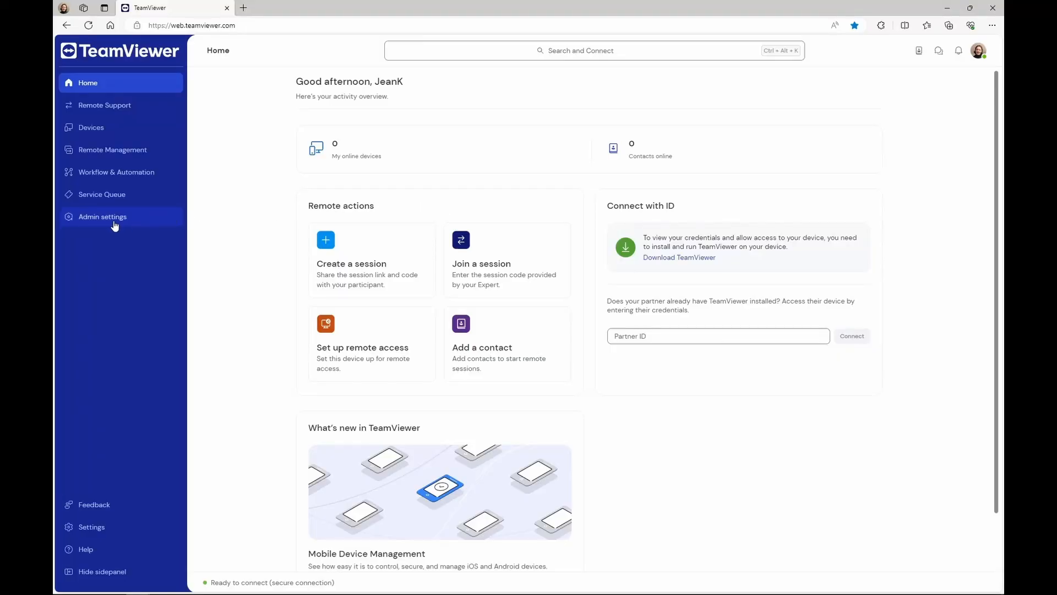
Go to Admin settings and show the Custom modules list under Device Management.
left_click(103, 217)
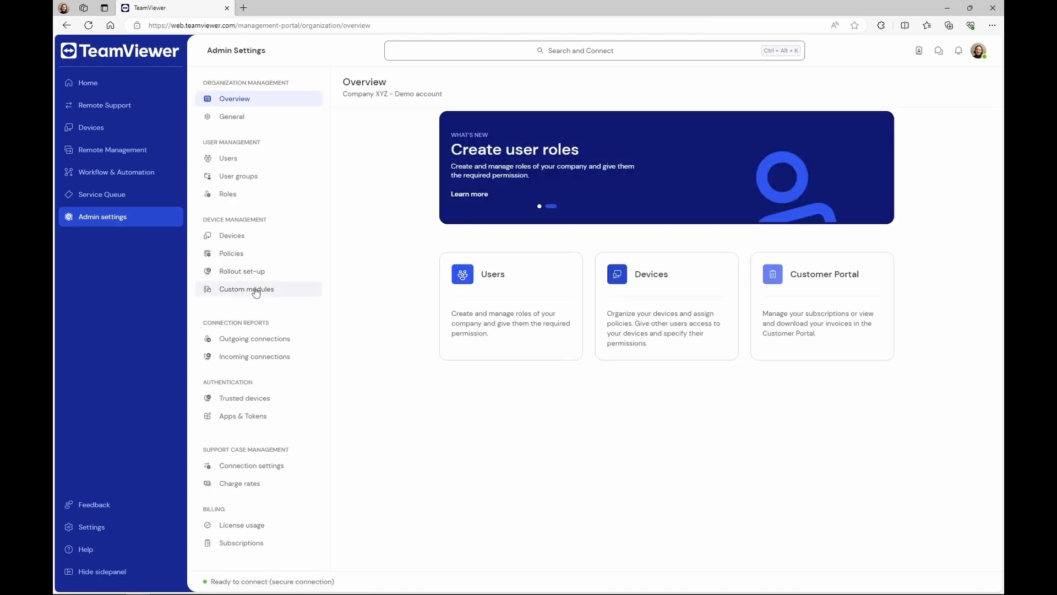
left_click(246, 289)
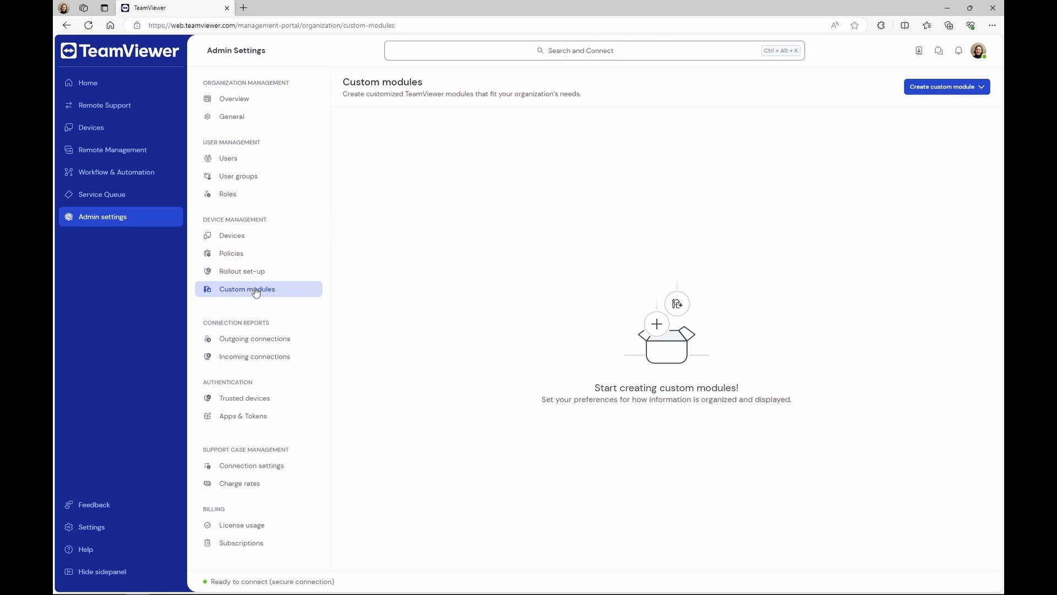
mouse_move(953, 102)
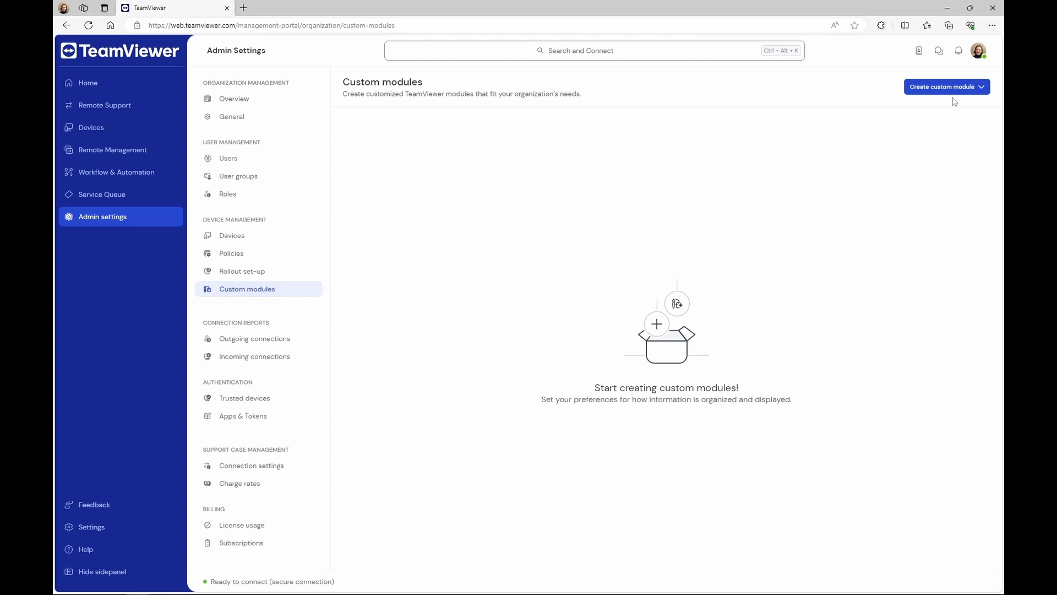
Begin a new QuickSupport mobile module and focus its Name field.
left_click(945, 86)
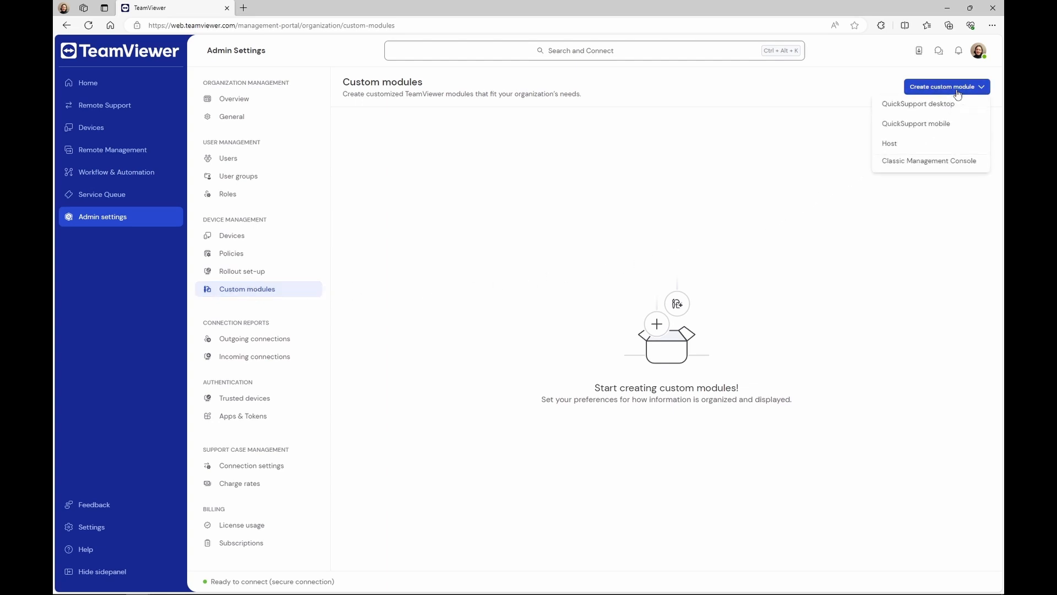
left_click(915, 123)
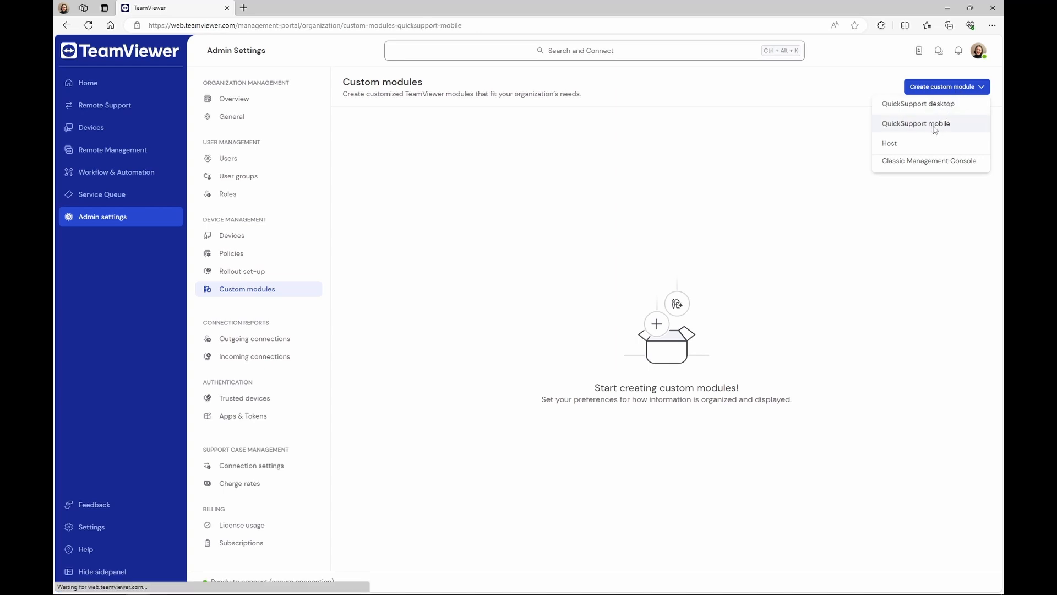
left_click(915, 123)
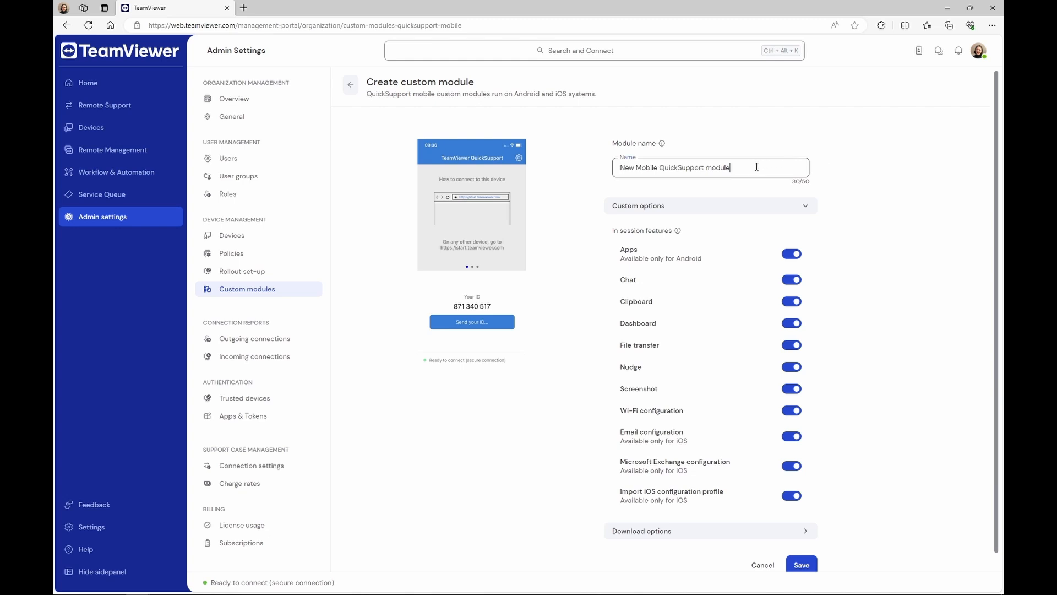
Replace the default module name with 'MyMobileQS'.
triple_click(708, 167)
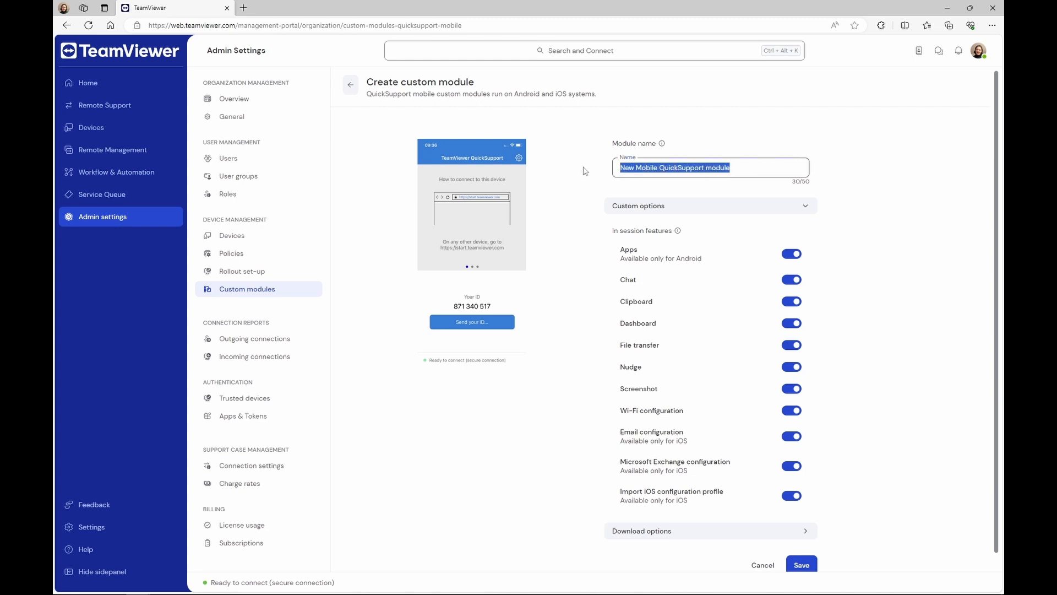
type("MyMobileQS")
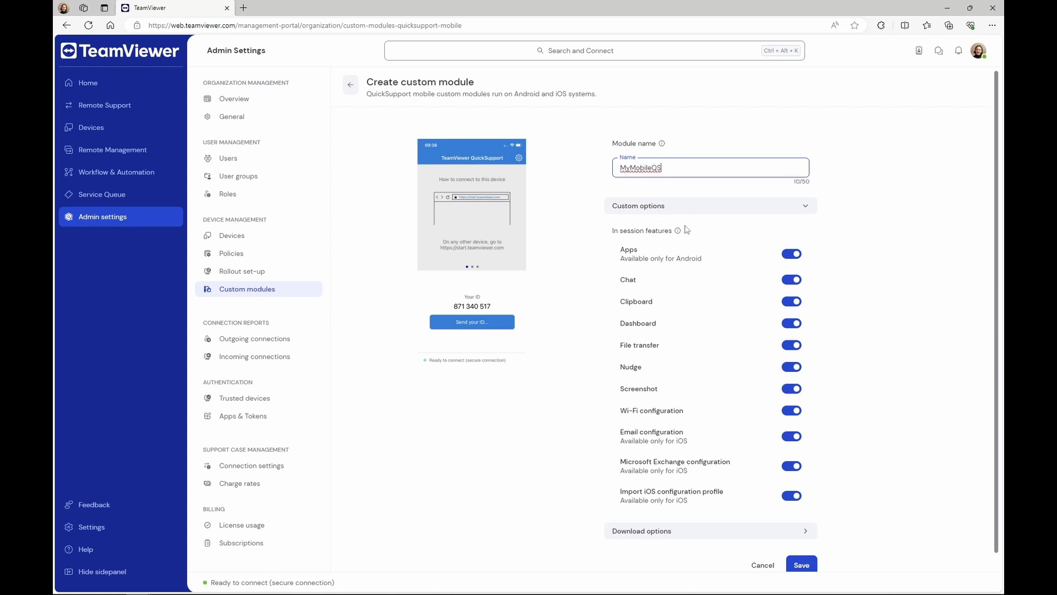
Disable Chat, File transfer and Screenshot, save MyMobileQS, and choose Edit link for its permanent link.
left_click(792, 279)
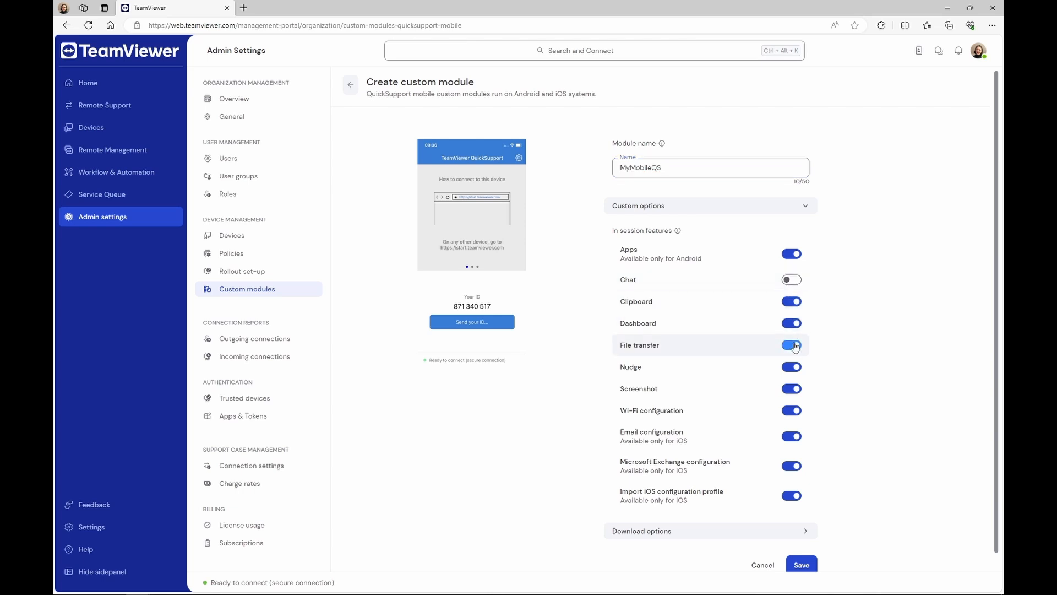
left_click(792, 345)
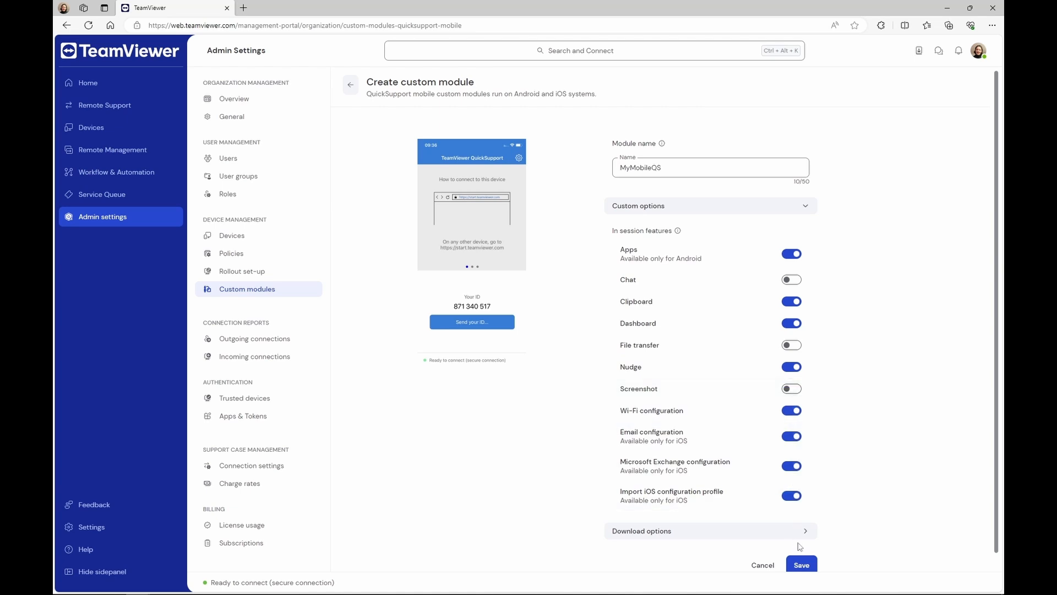
left_click(800, 563)
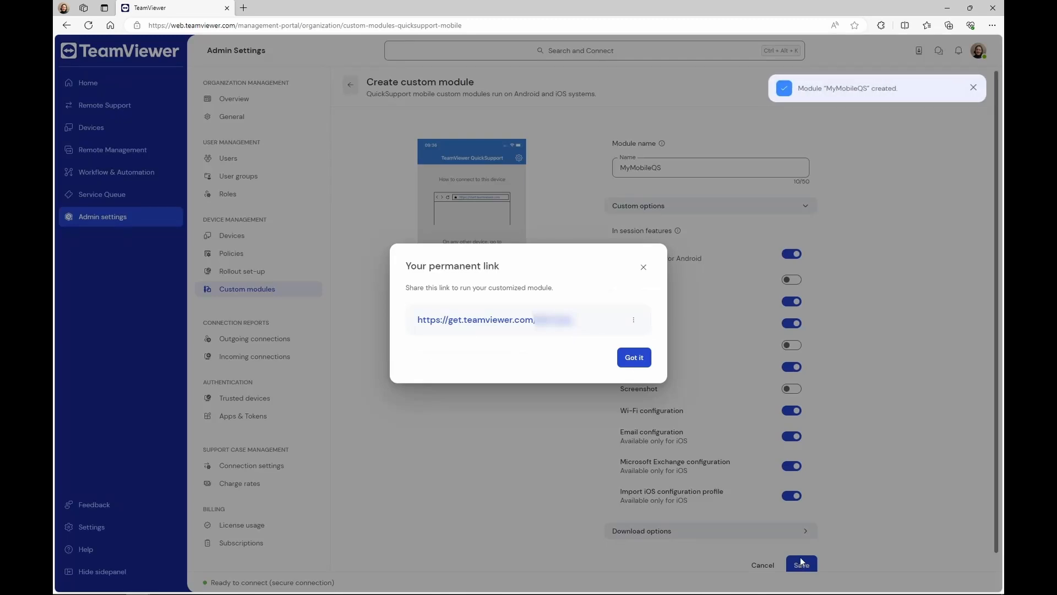
left_click(633, 319)
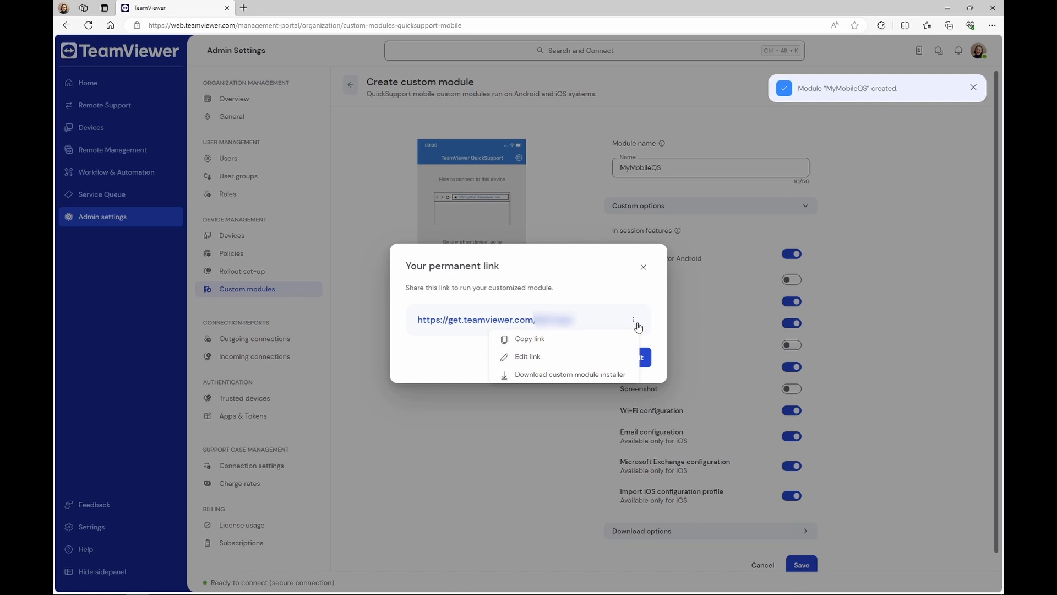
left_click(528, 355)
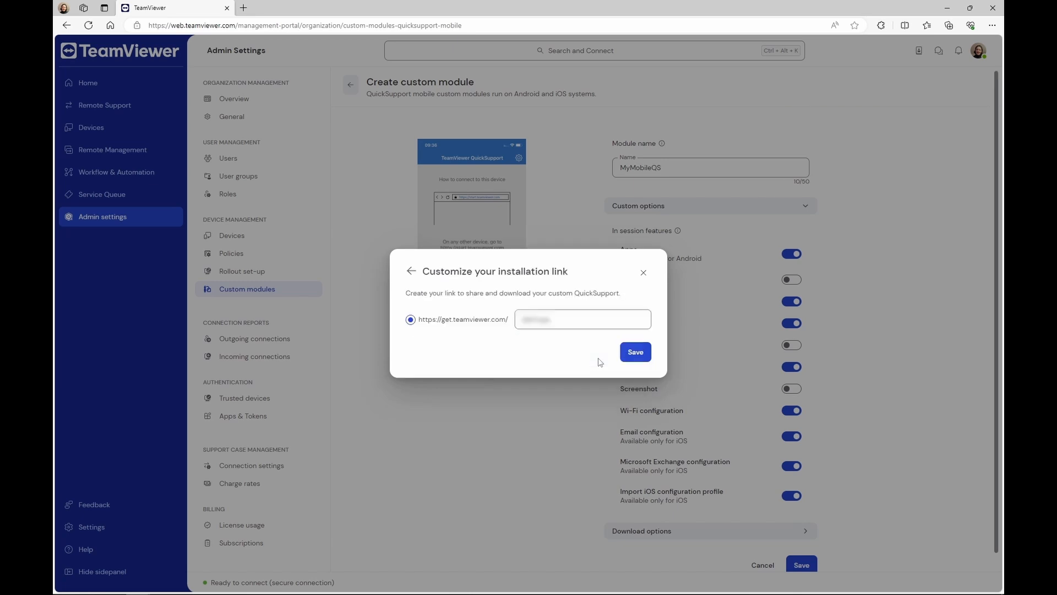
Set the installation link ending to 'JeanKMobileQS' and save it.
left_click(581, 319)
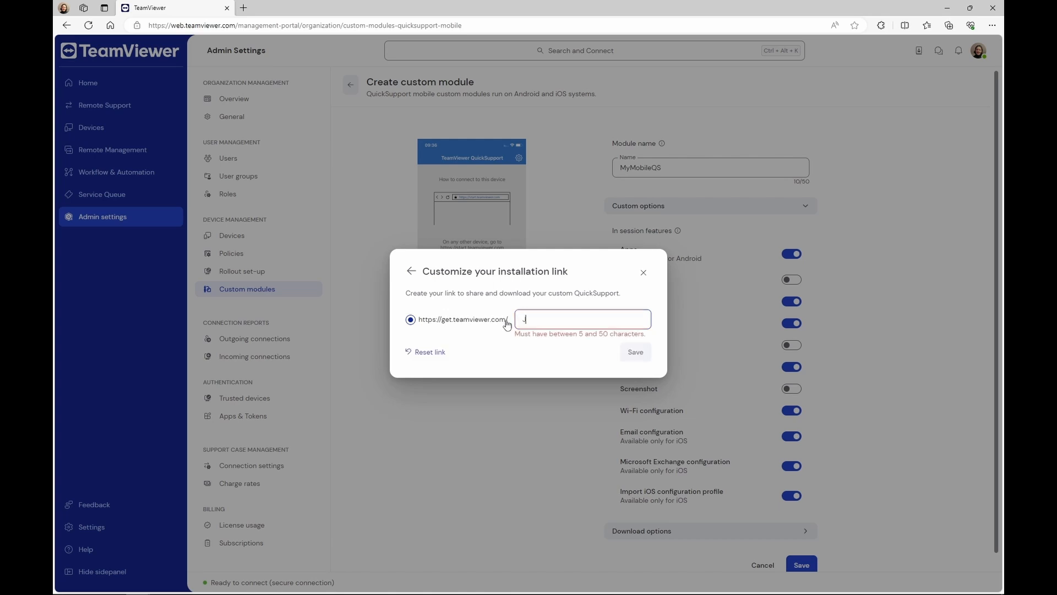
type("JeanKMob")
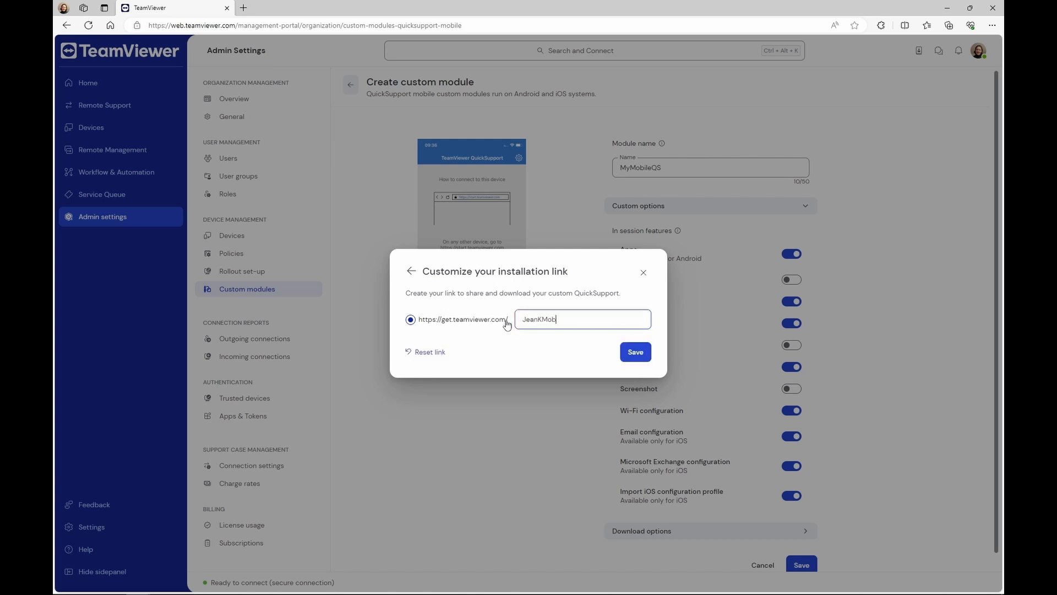
type("ileQS")
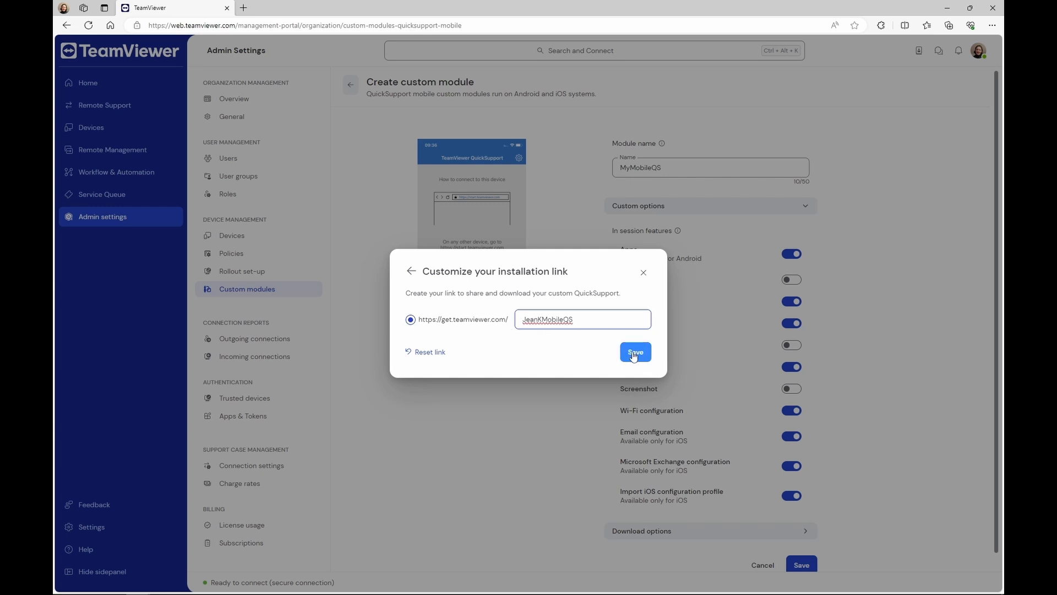
left_click(634, 352)
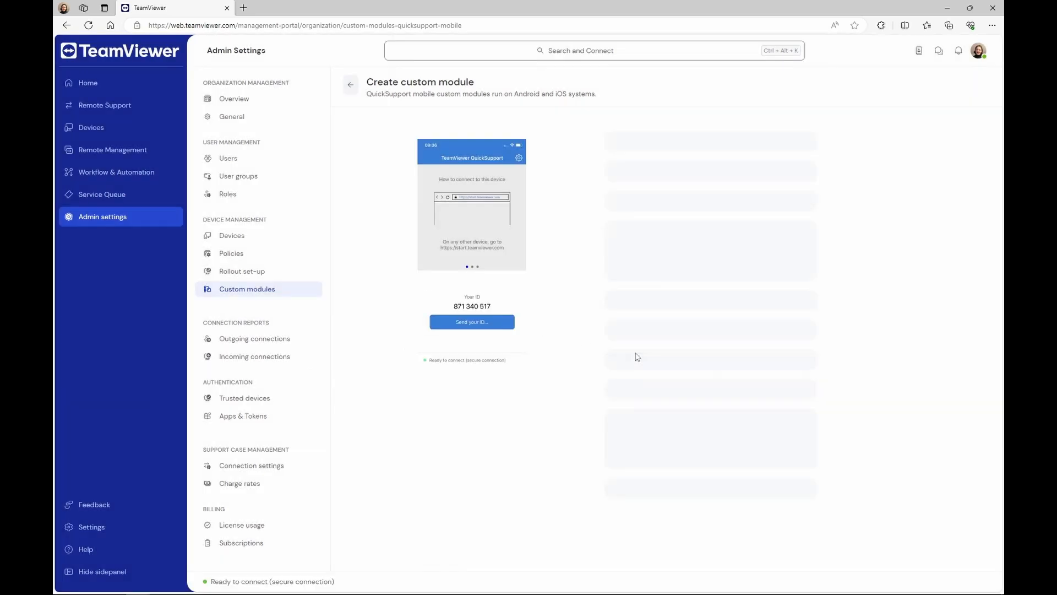
Confirm the permanent link get.teamviewer.com/jeankmobileqs and return to the Custom modules list showing MyMobileQS.
left_click(801, 564)
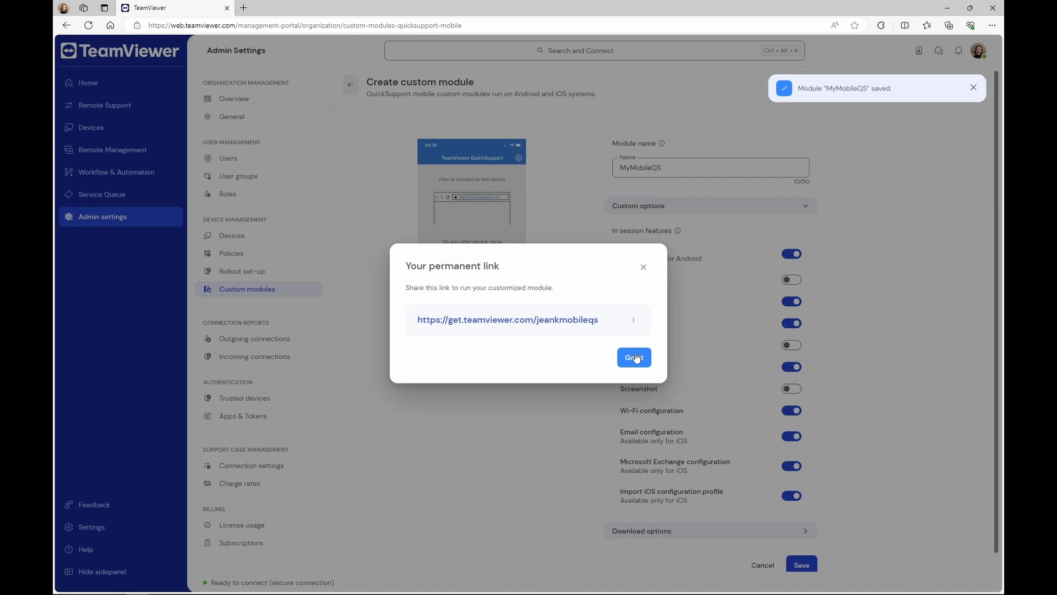
left_click(633, 357)
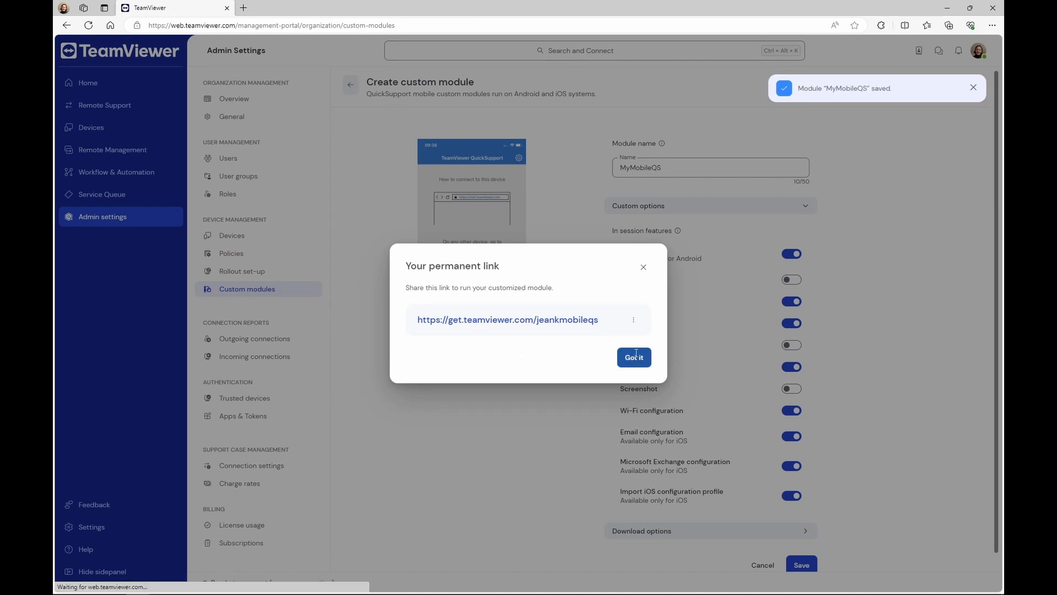
left_click(632, 357)
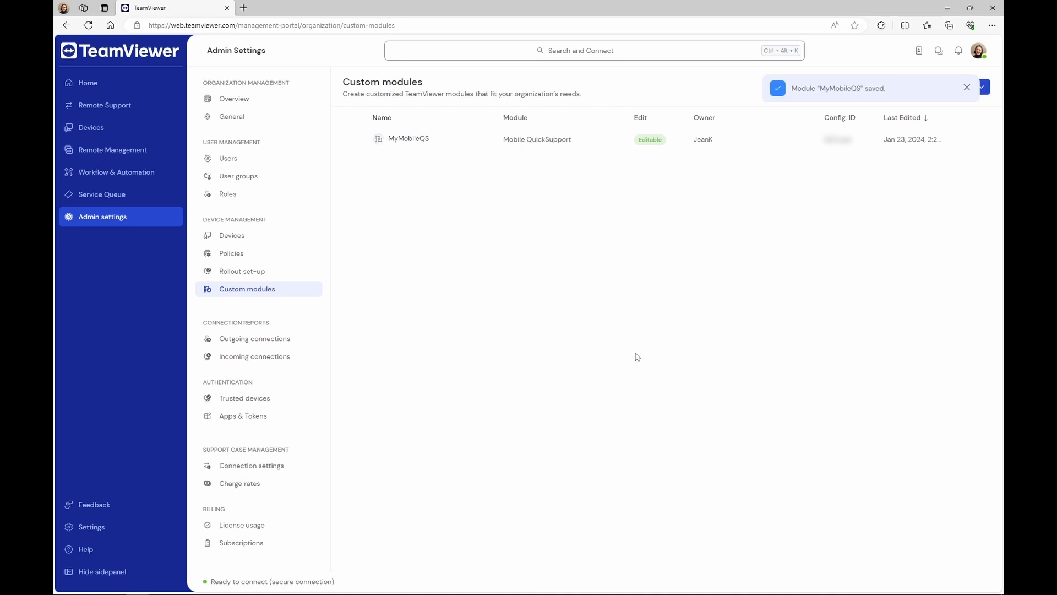